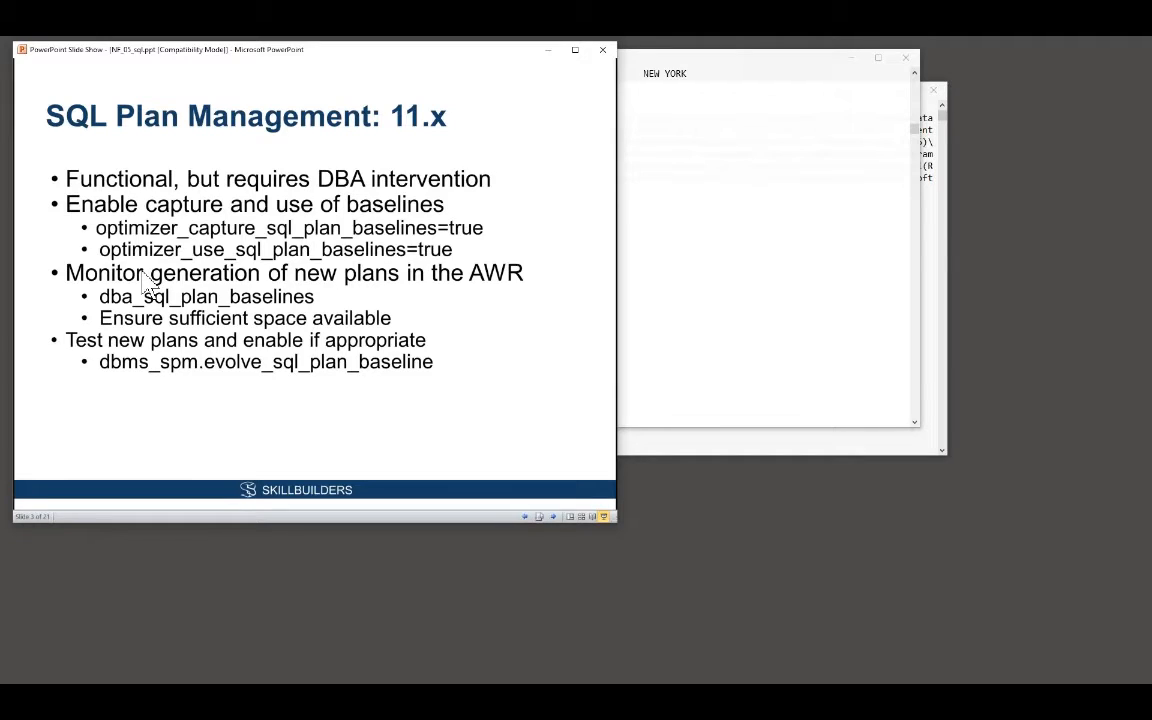
Step: Advance past the SQL Plan Management 11.x slide to reach the SQL*Plus sysdba session
key("right")
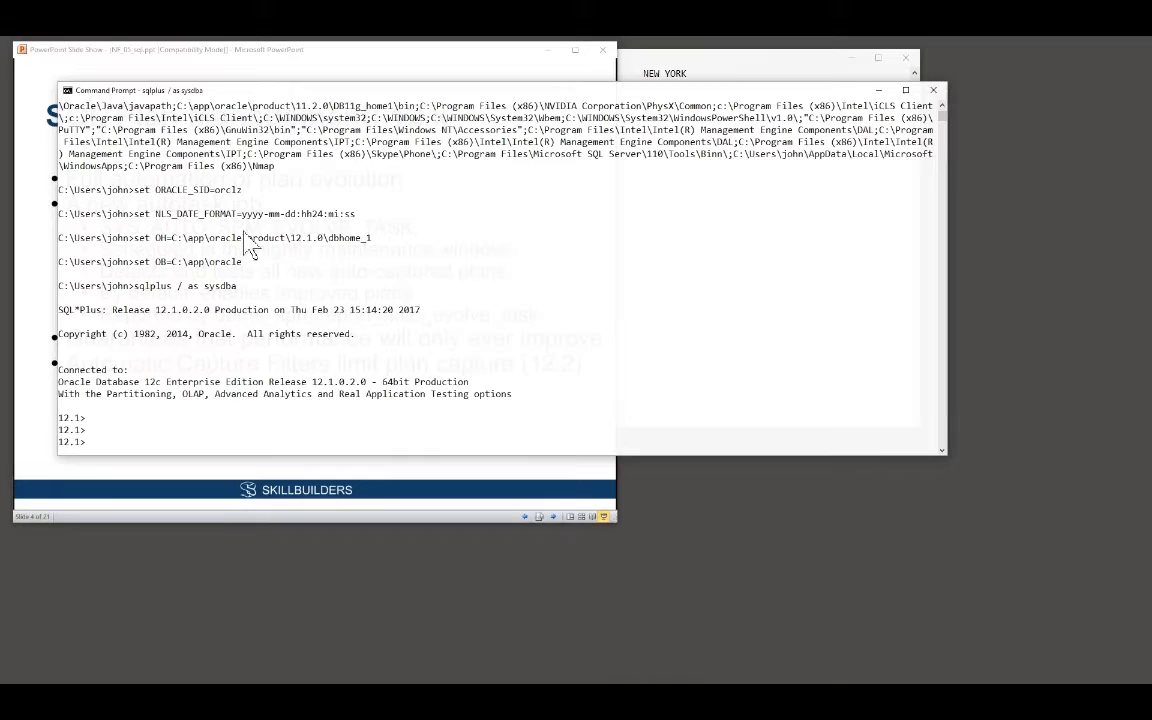
type("conn")
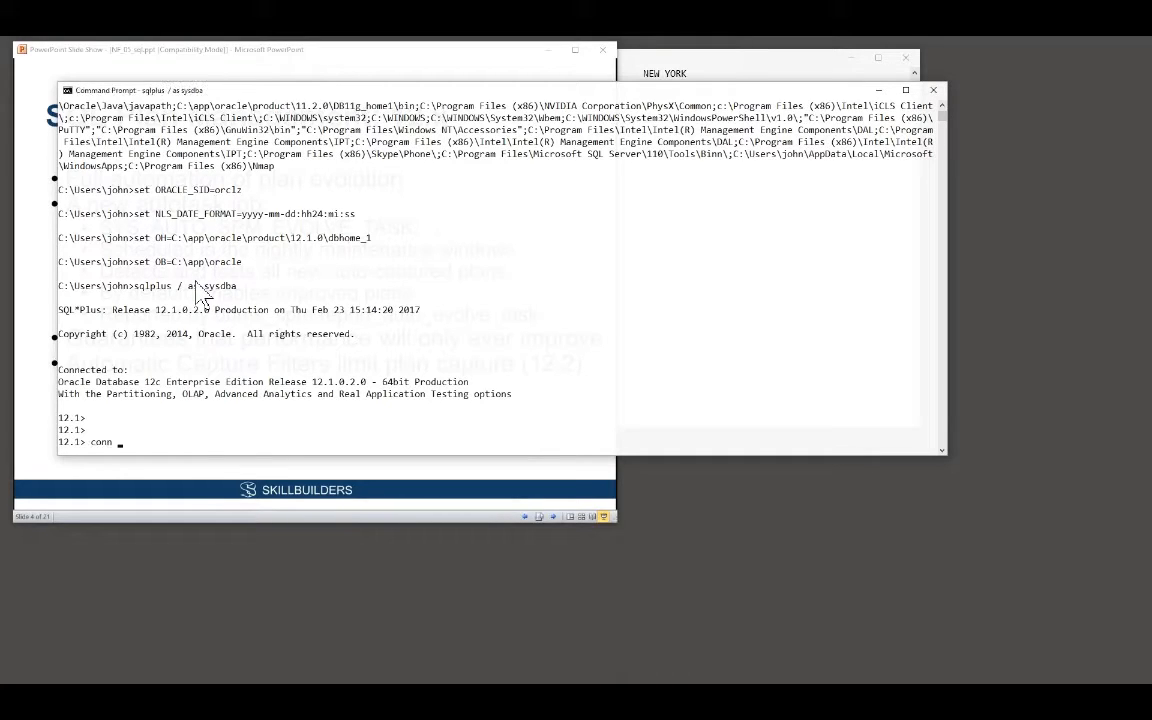
type("scott/tiger")
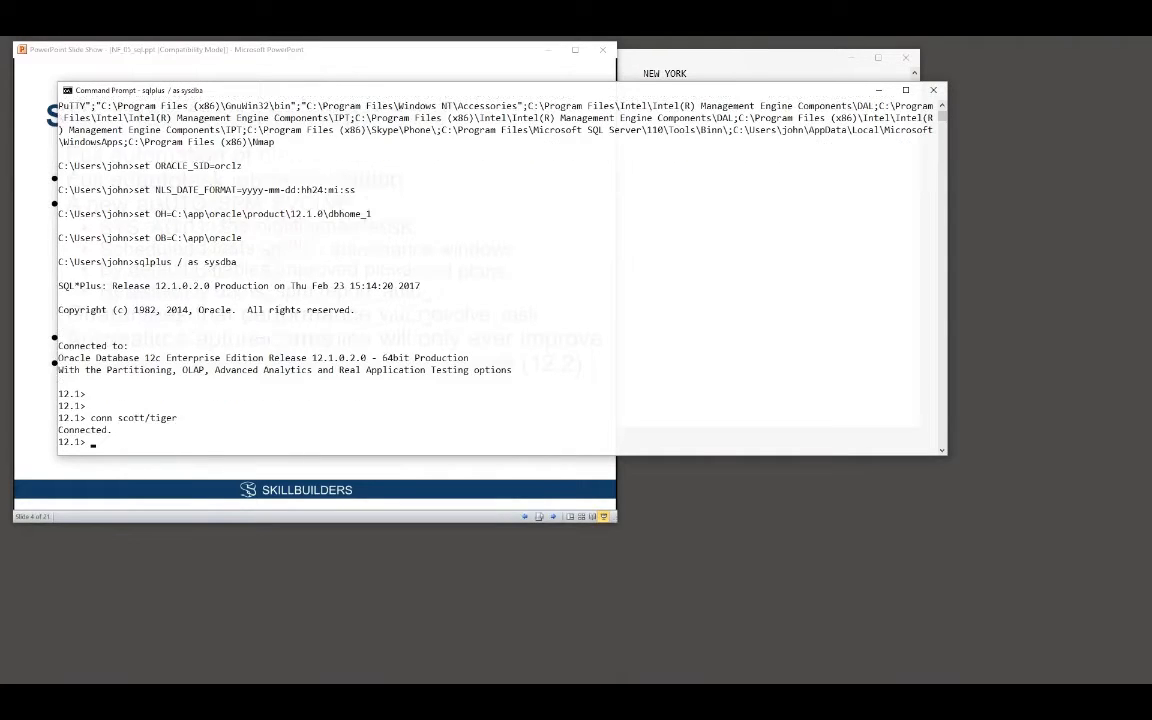
type("sho")
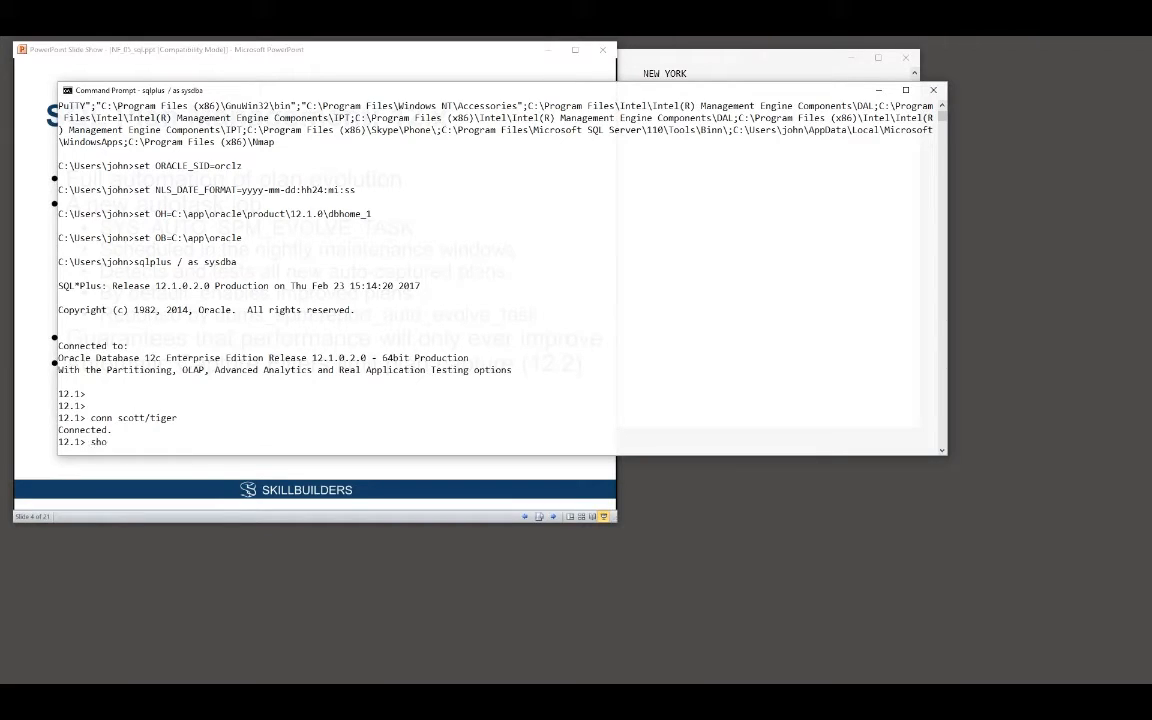
type("paramer")
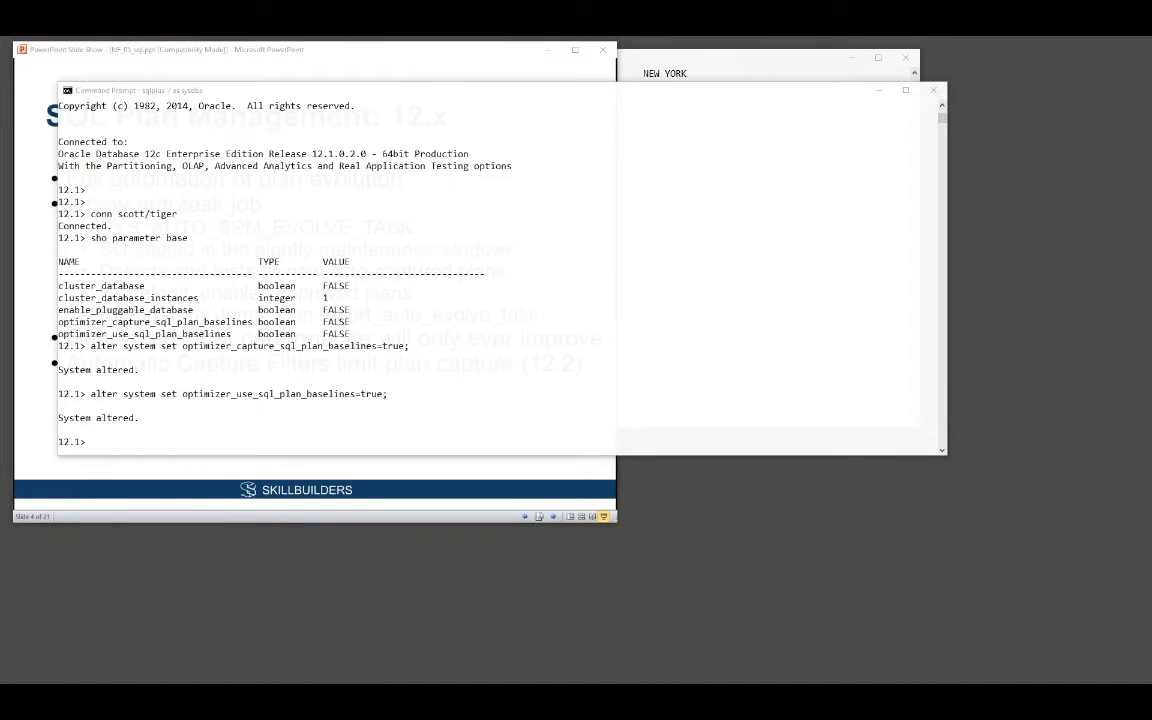
Step: Run the PRESIDENT join query under autotrace explain to see its accepted full-scan baseline, then turn autotrace off
type("set autot on exp")
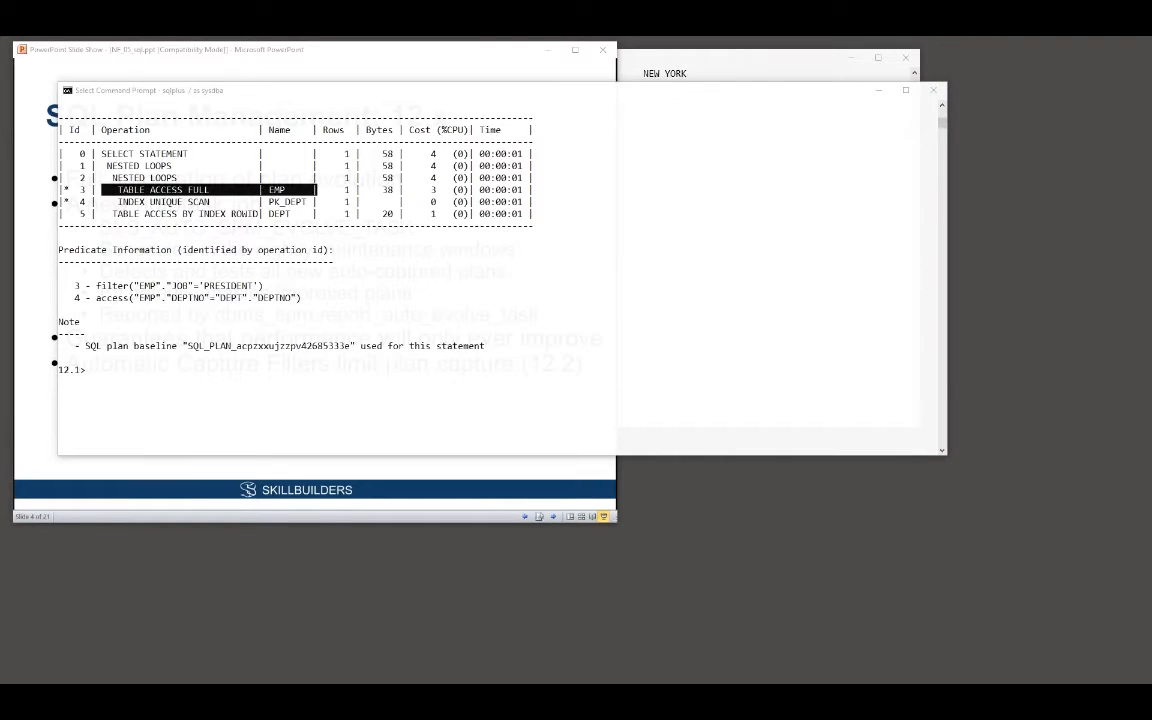
type("set autot off")
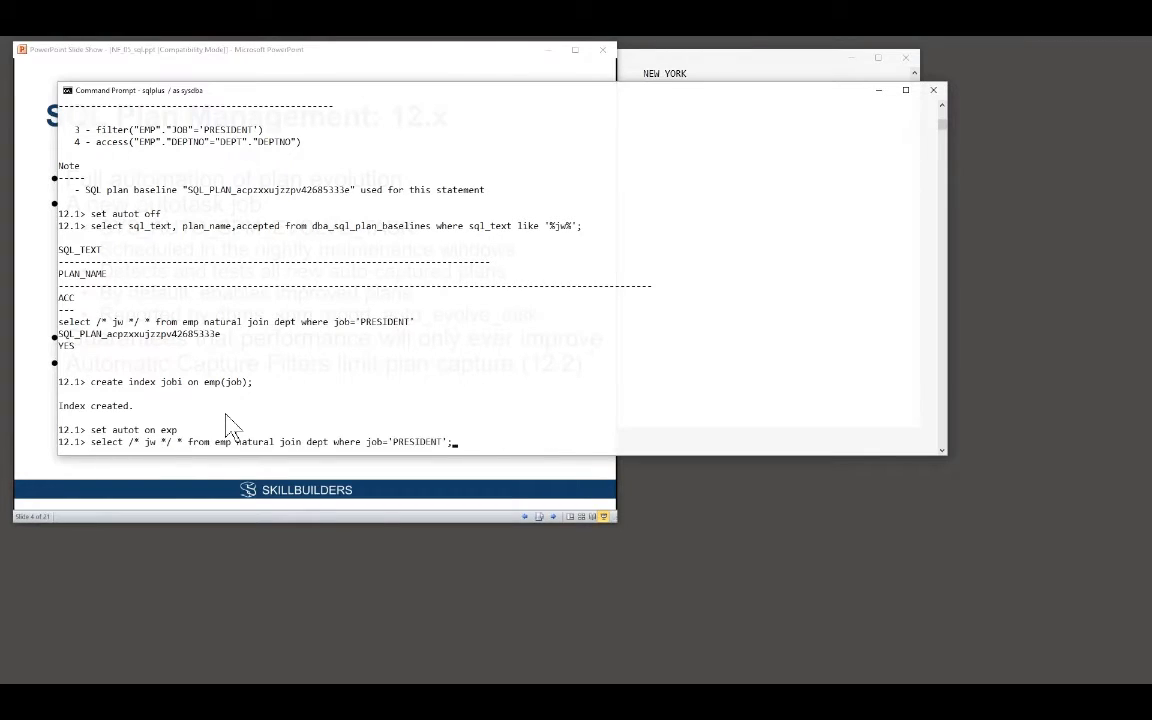
Step: Rerun the PRESIDENT query with autotrace explain and list sql_text, plan_name, accepted from dba_sql_plan_baselines
key("Return")
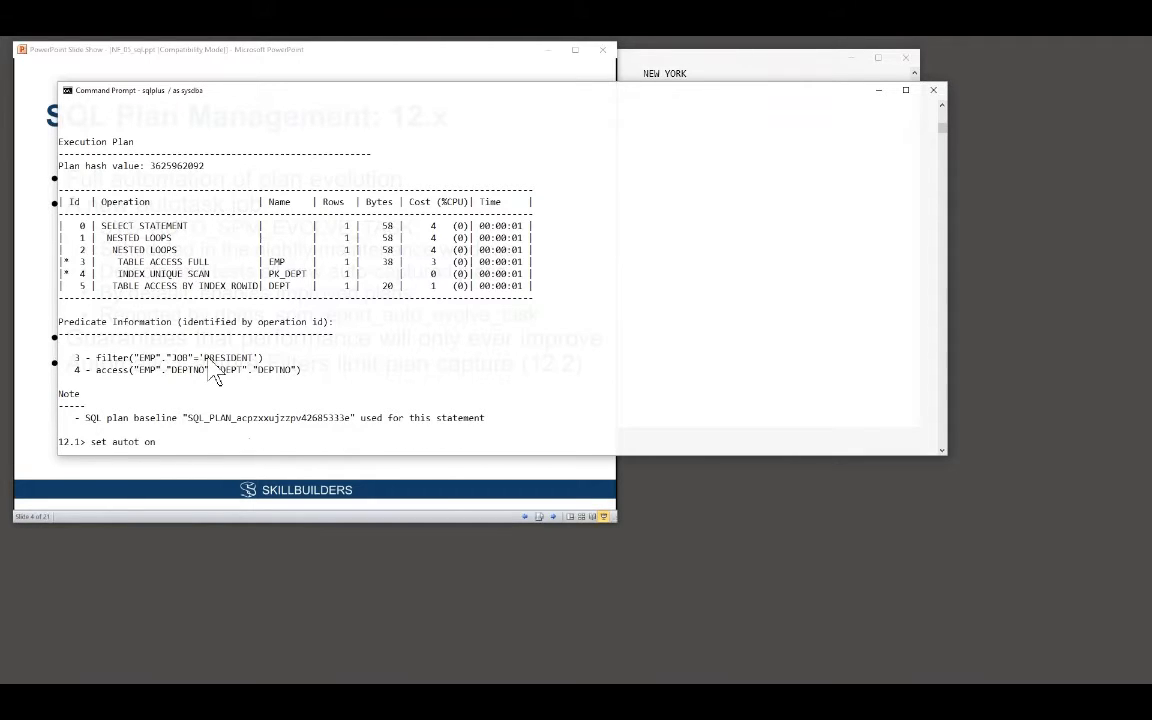
type("set autot on exp")
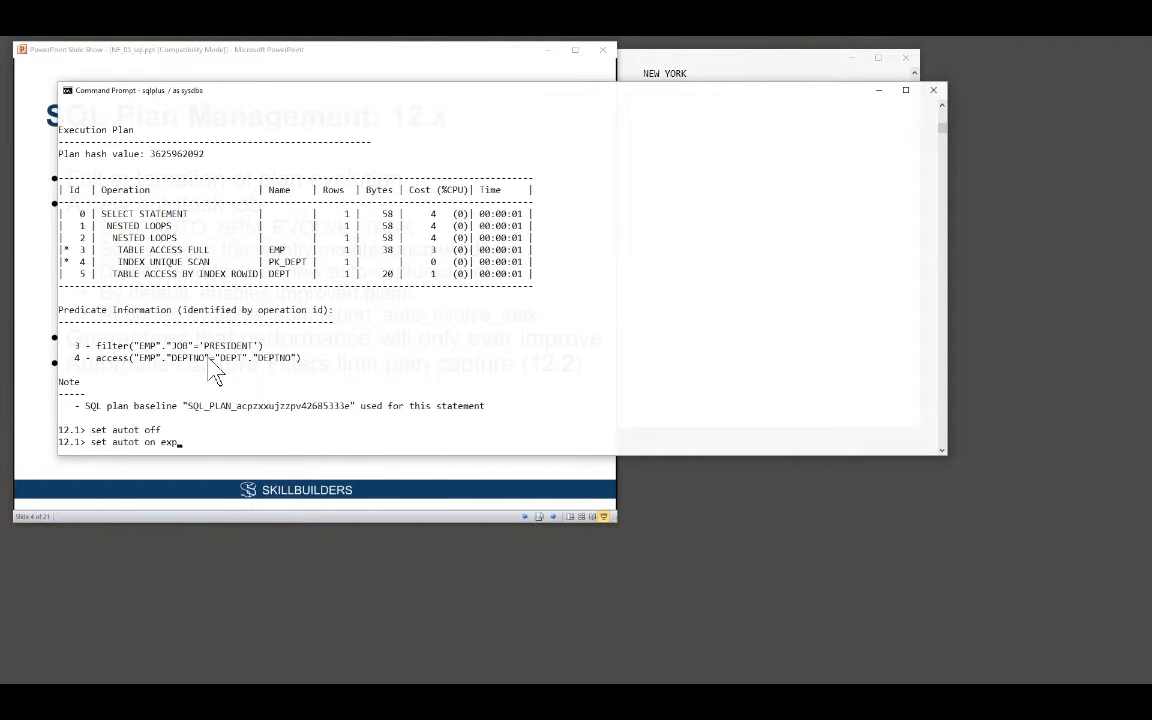
type("select sql_text, plan_name,accepted from dba_sql_plan_baselines where sql_text like '%jw%';")
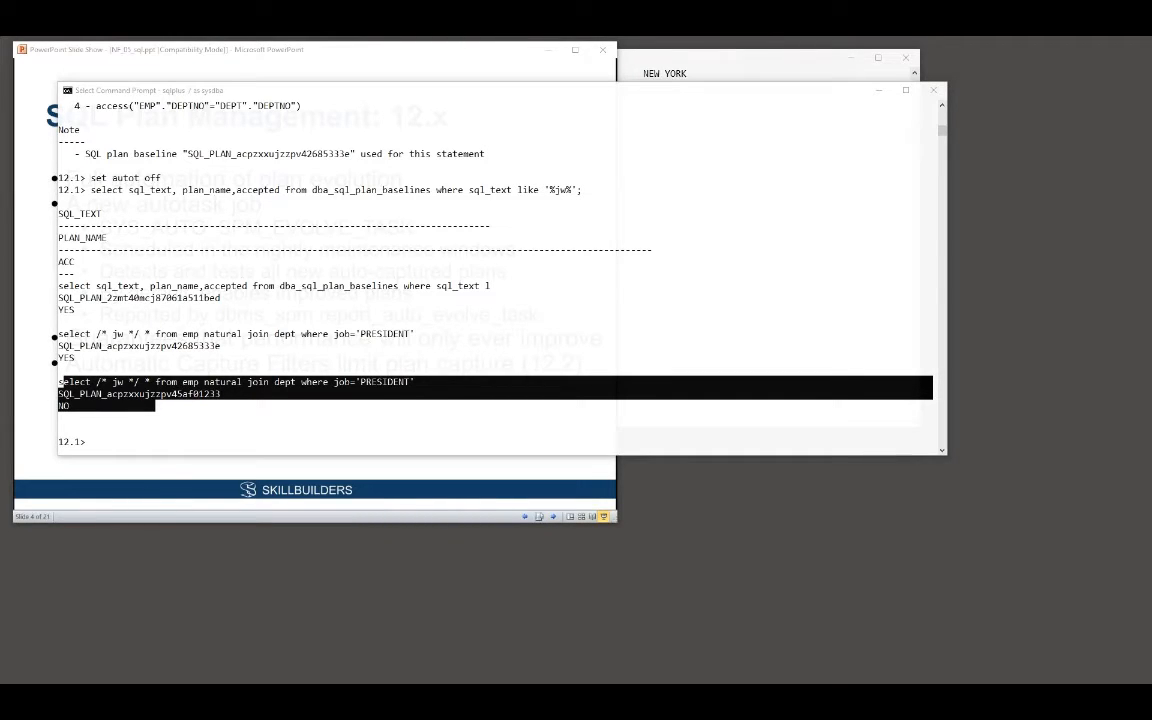
Step: Open the THURSDAY_WINDOW maintenance window via dbms_scheduler.open_window
type("exec dbms_scheduler.open_window('THURSDAY_WINDOW','')")
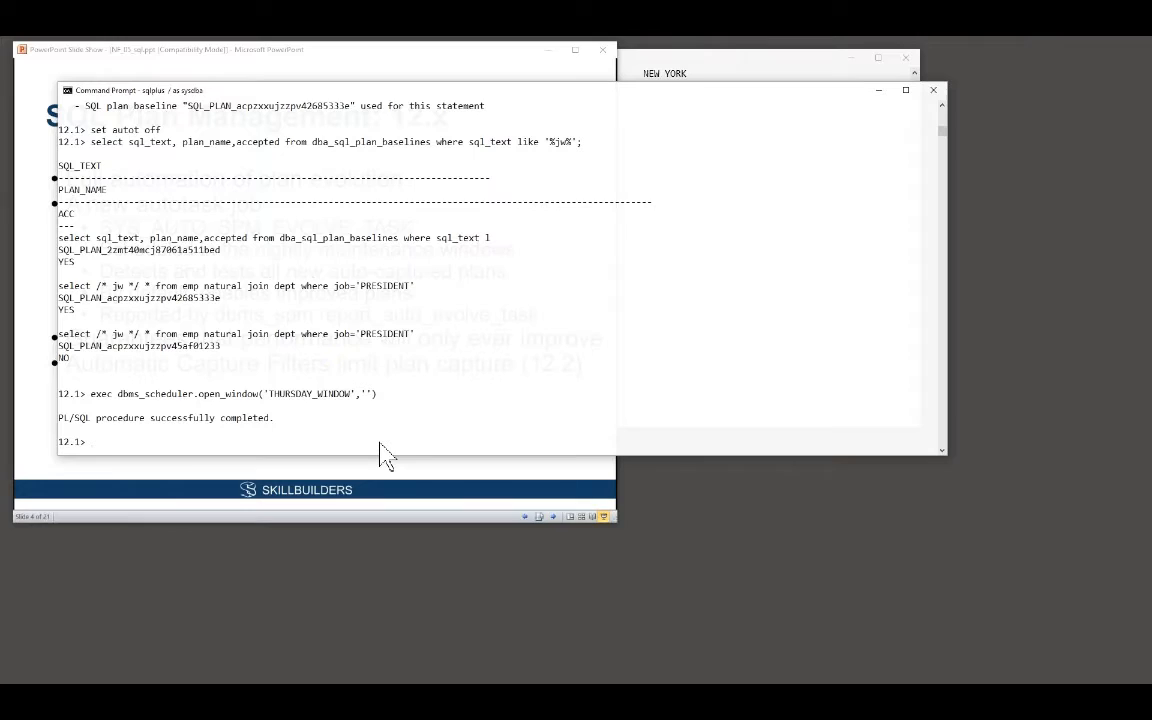
mouse_move(238, 404)
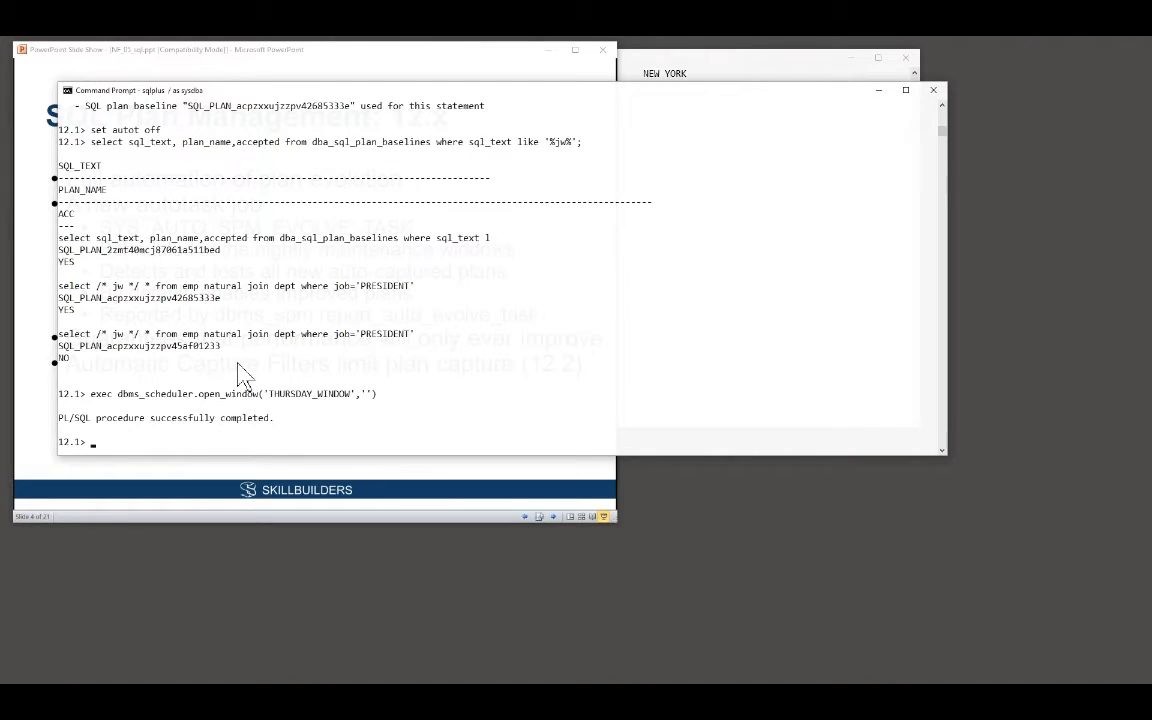
mouse_move(70, 350)
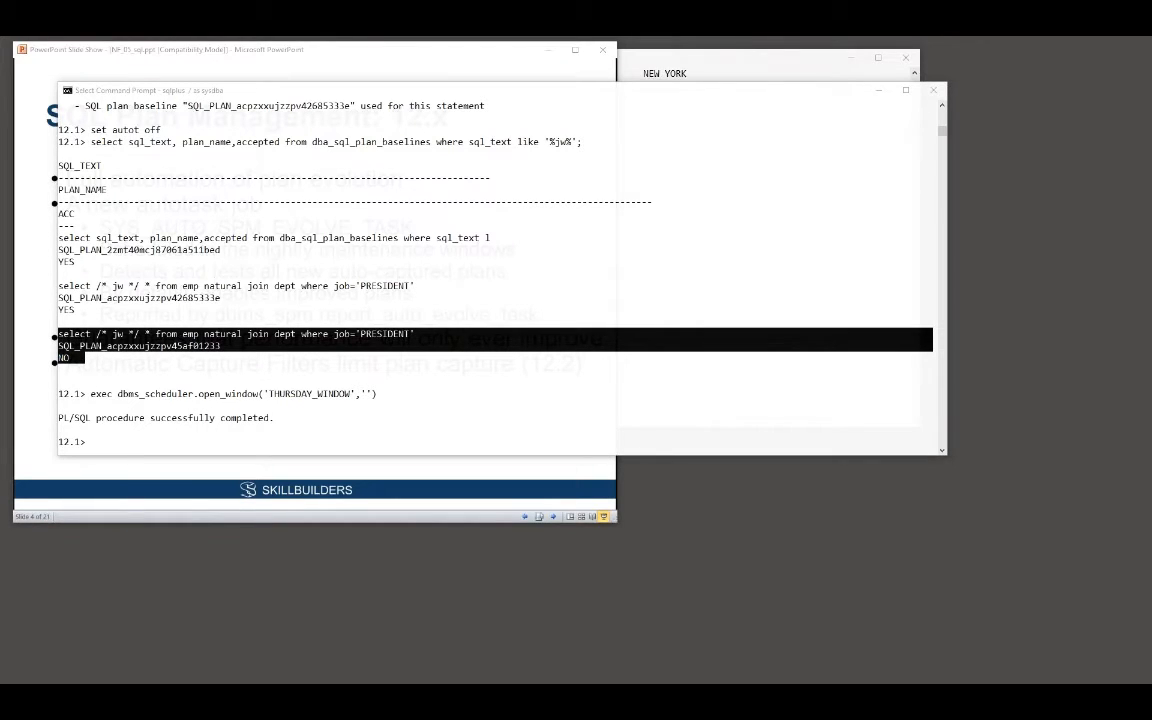
mouse_move(284, 378)
type("exec dbms_scheduler.close_window('THURSDAY_WINDOW')")
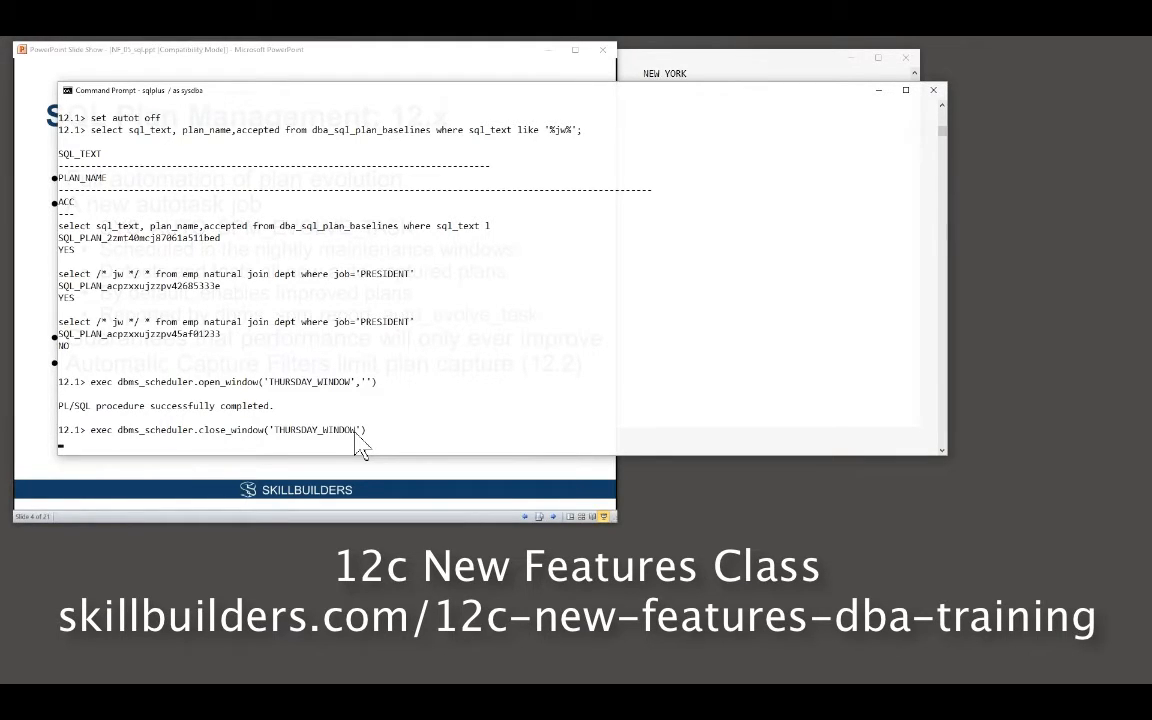
mouse_move(20, 664)
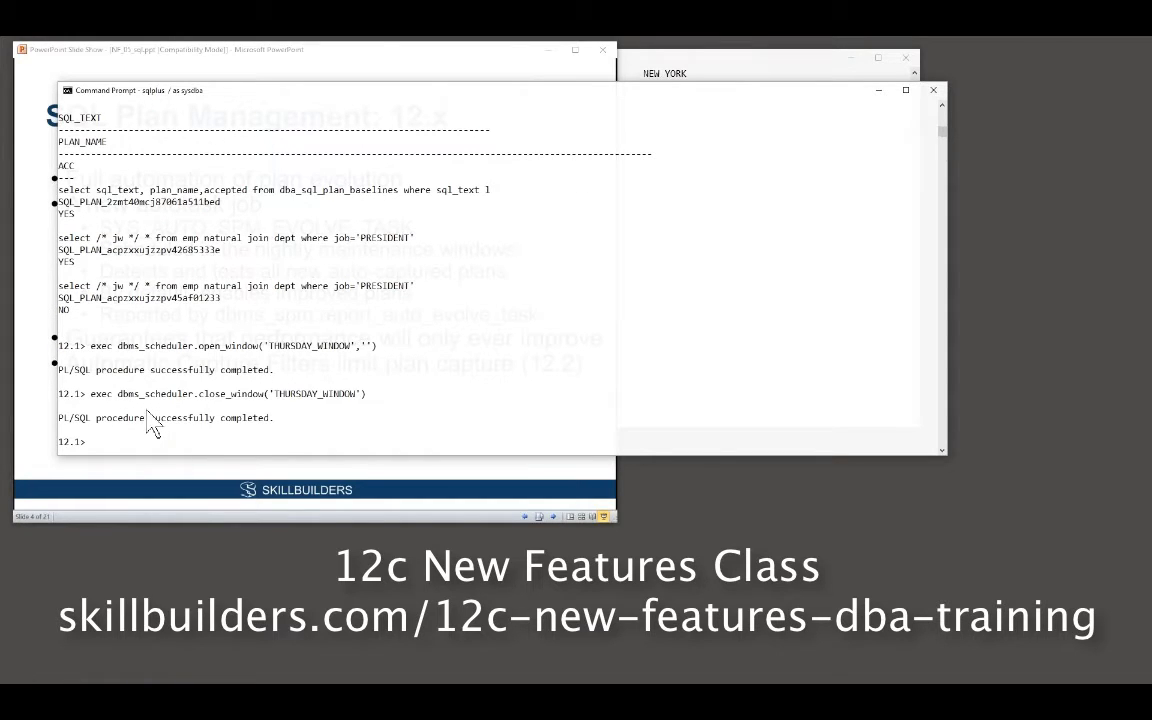
mouse_move(264, 400)
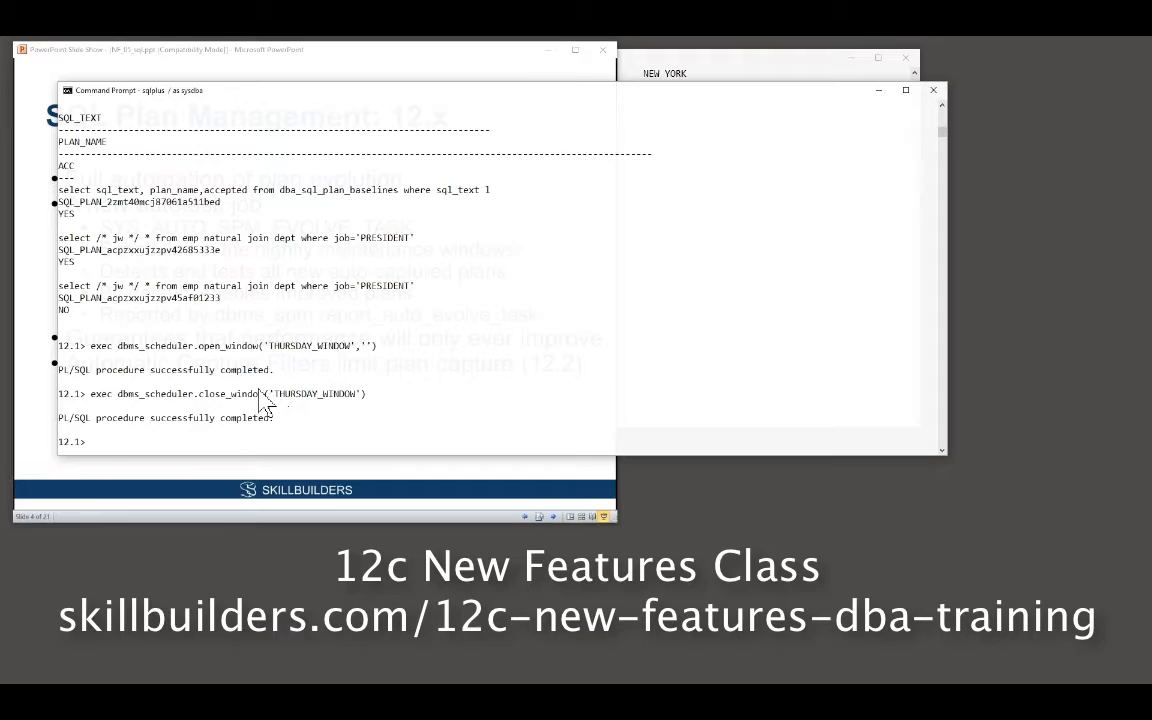
Step: Rerun the PRESIDENT query with autotrace explain to confirm the JOB index range scan baseline, then set autotrace off
type("s")
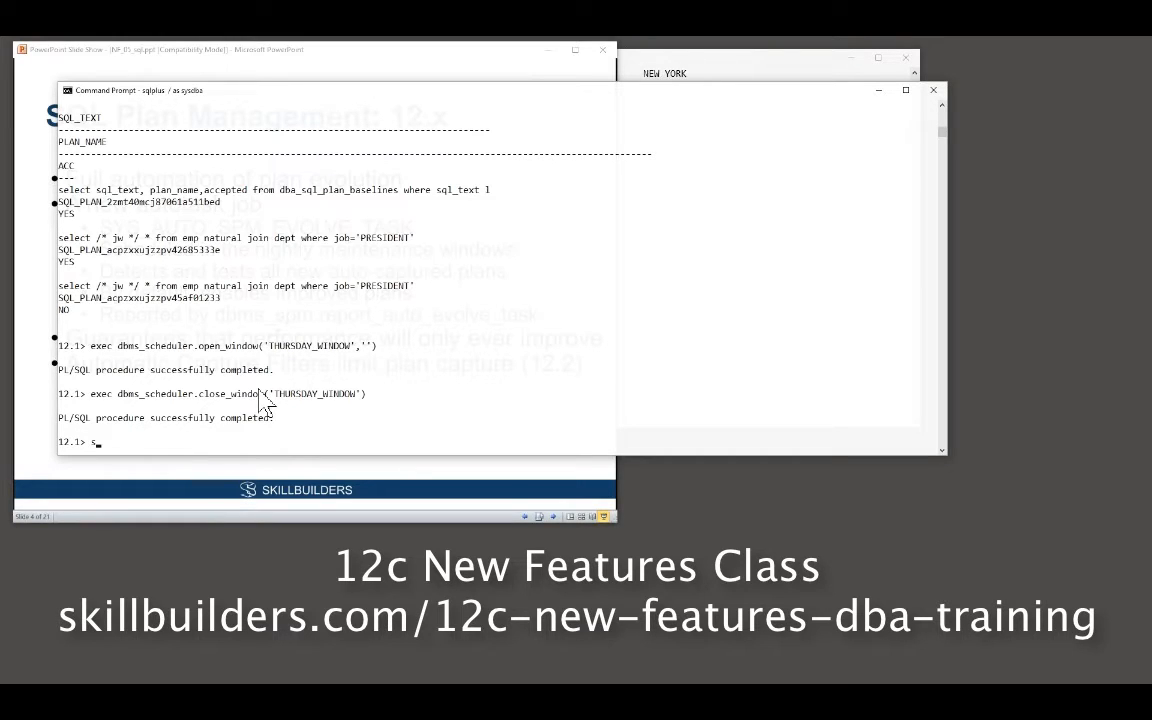
type("et autot on exp")
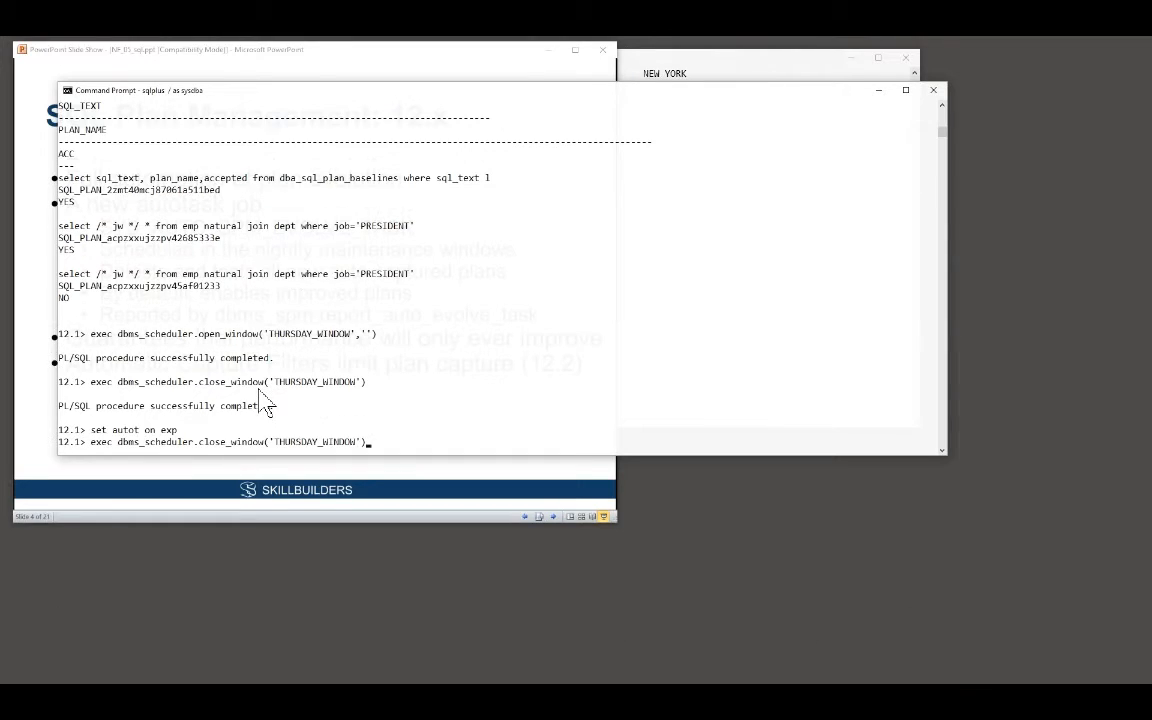
type("set autot off")
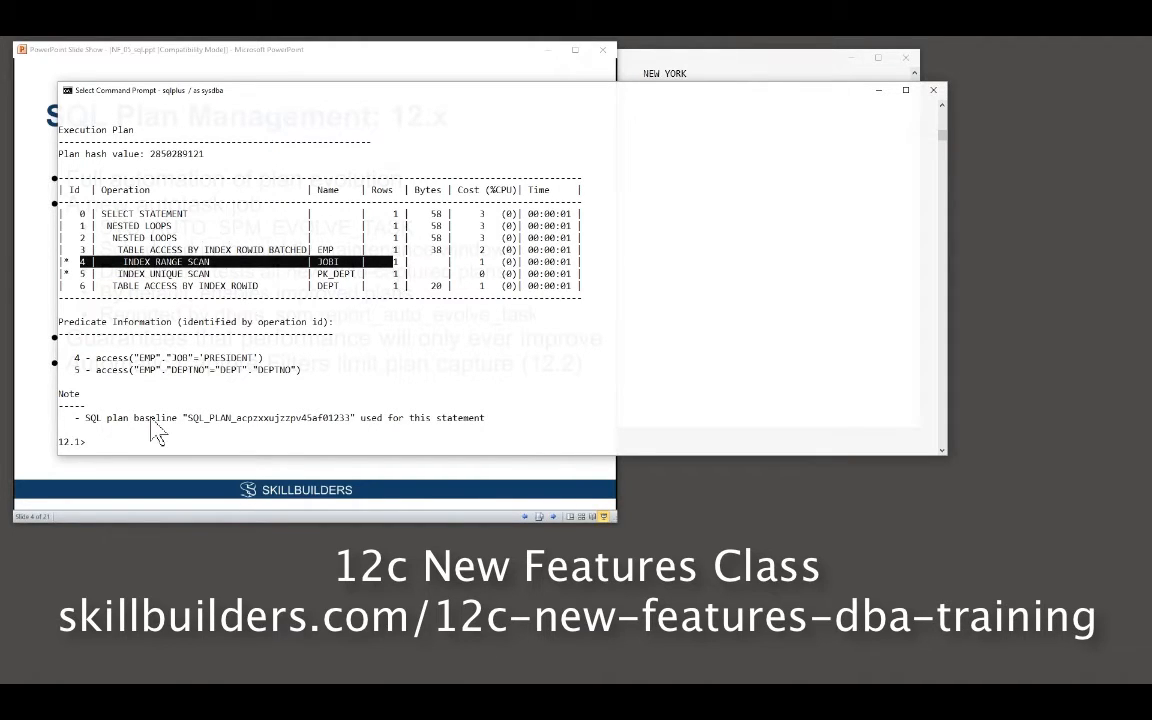
mouse_move(150, 278)
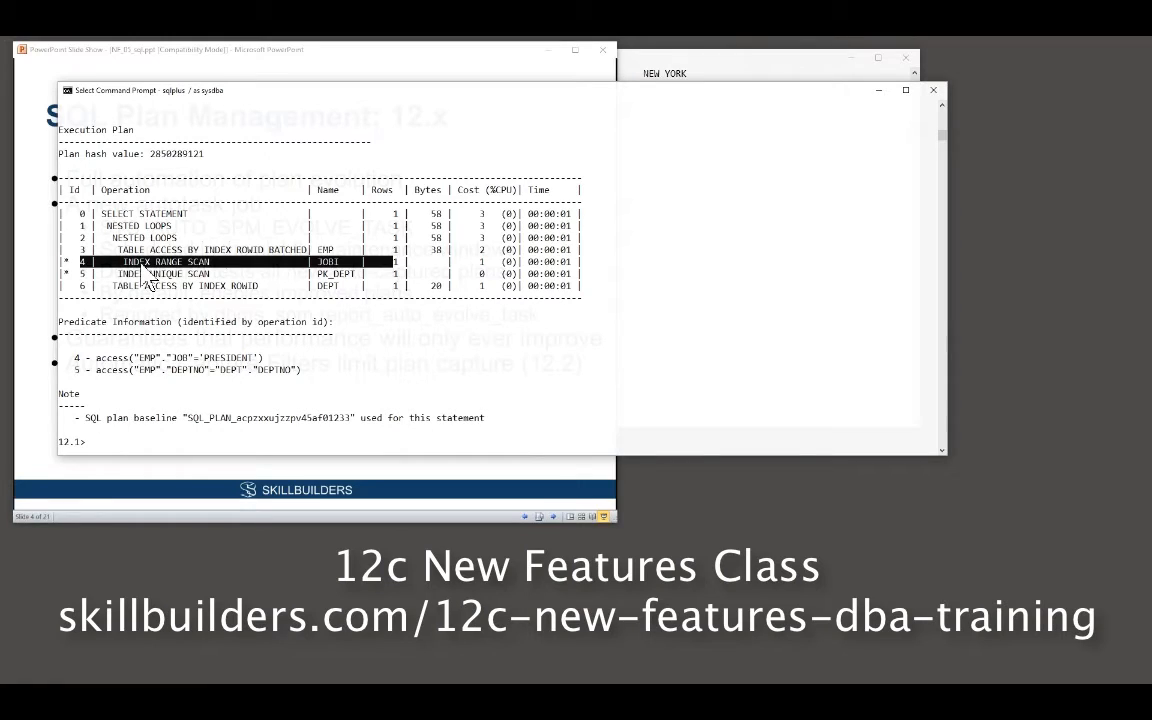
mouse_move(380, 308)
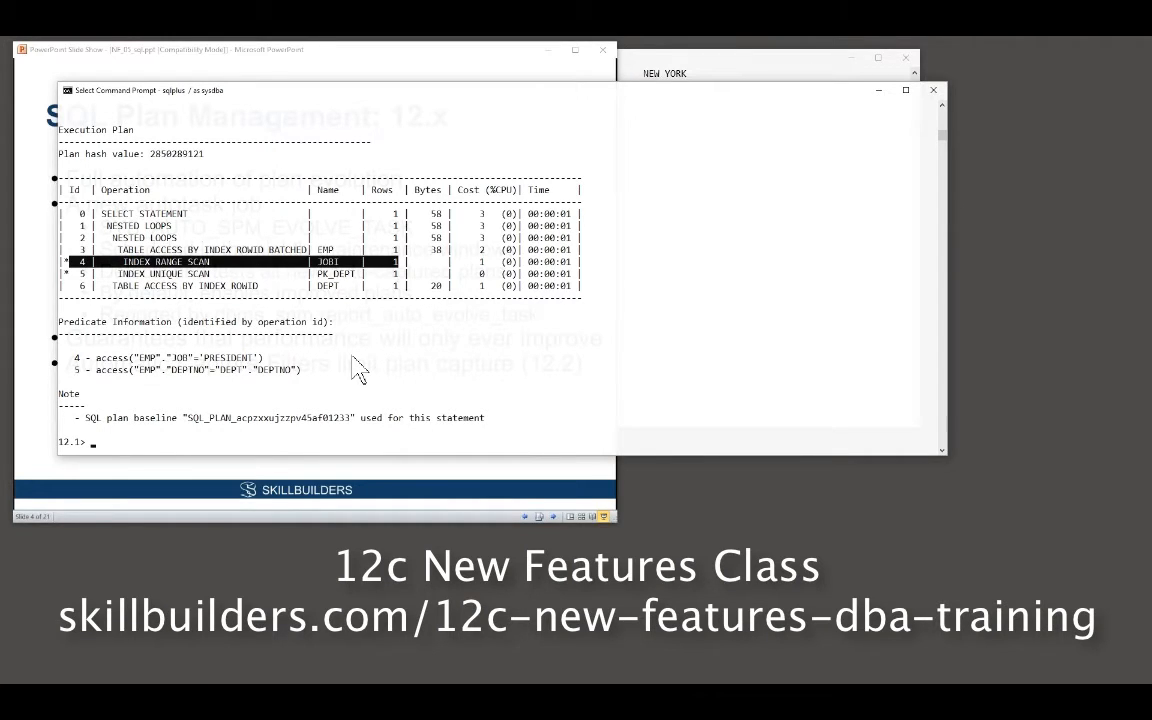
type("set")
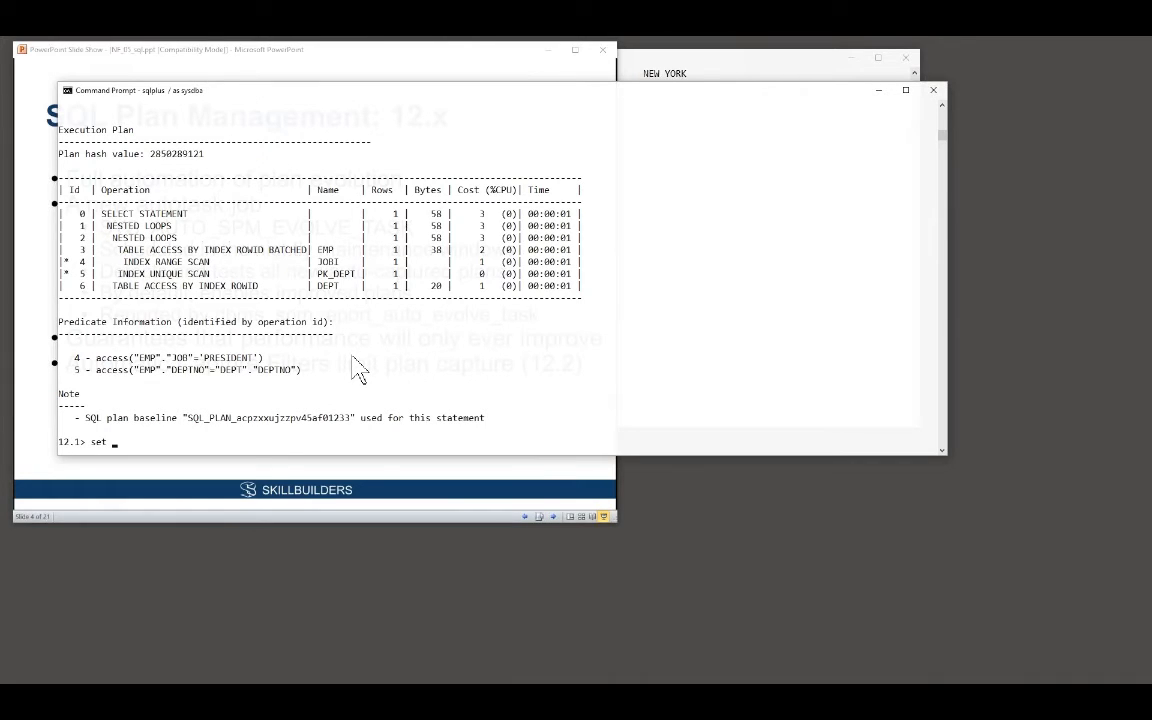
Step: Set autotrace off and describe the DBMS_SPM package
type("autot off")
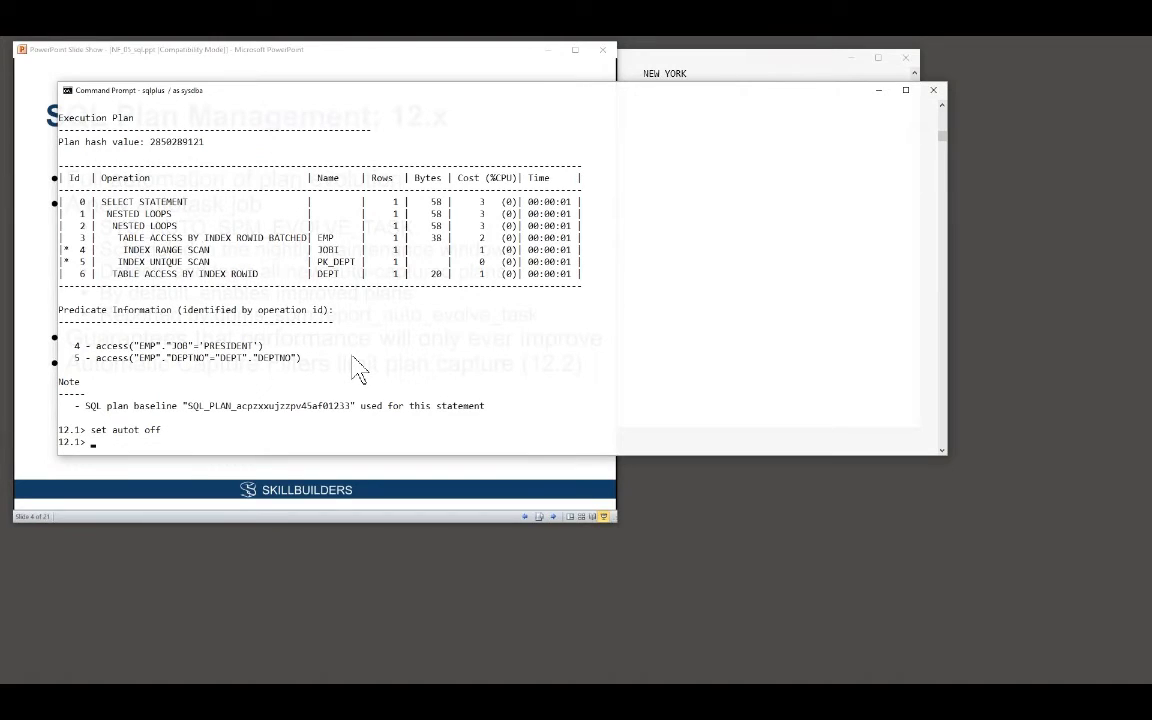
type("desc dbms_spm")
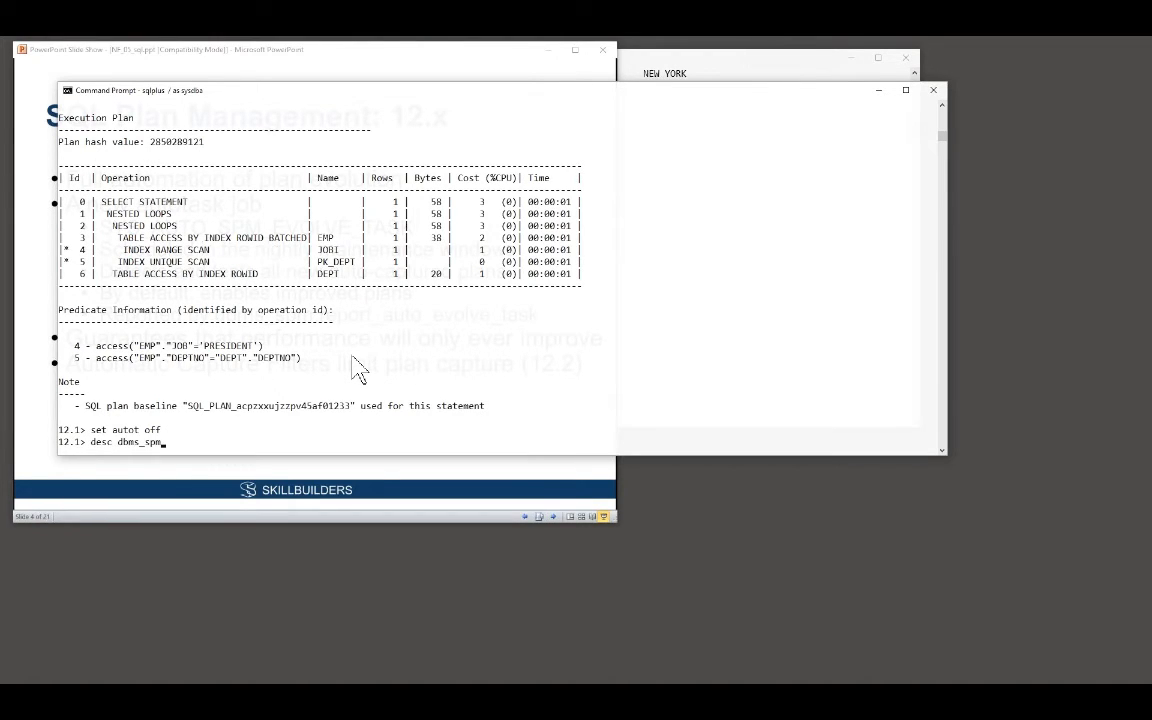
key("enter")
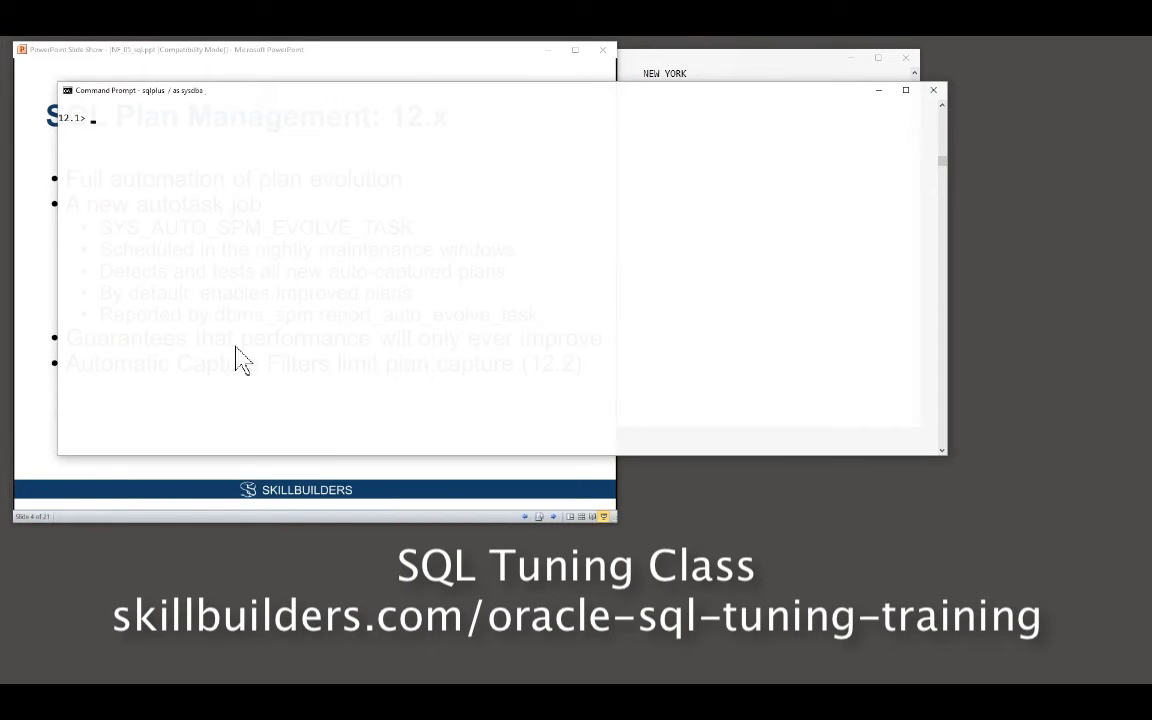
Step: Query dbms_spm.report_auto_evolve_task from dual to produce the SYS_AUTO_SPM_EVOLVE_TASK report
type("EPORT_AUTO_EV")
type("set long 10000")
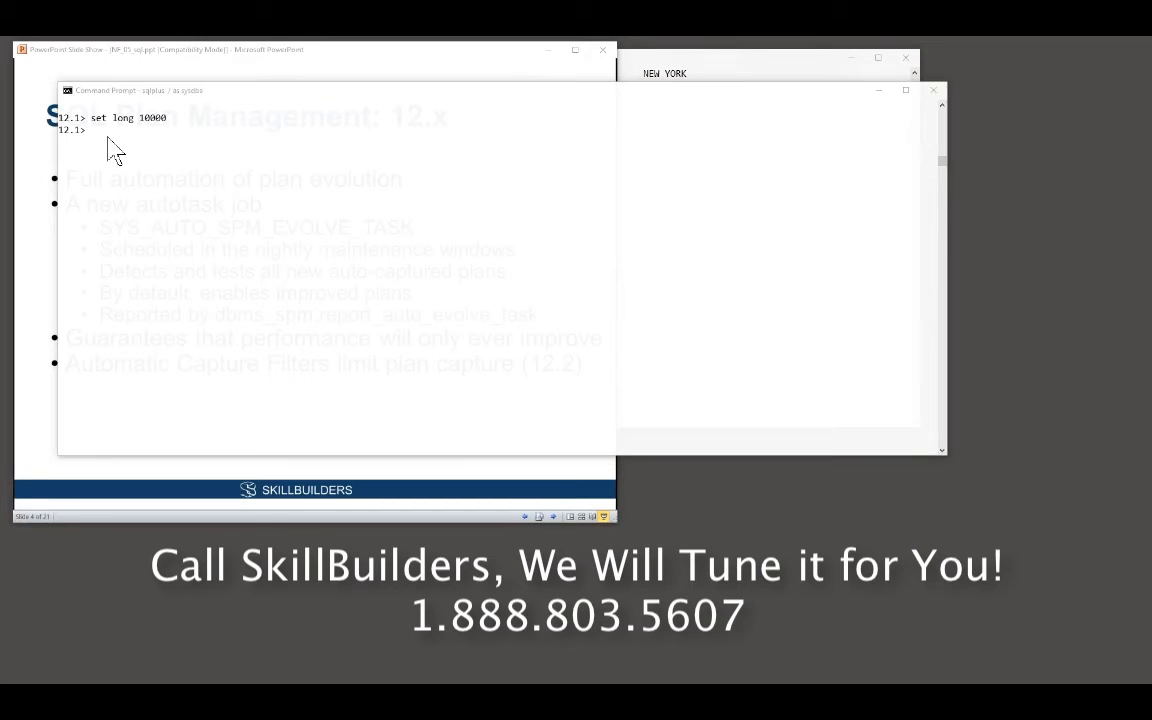
type("select dbms_spm.report_auto_evolve_task from dual;")
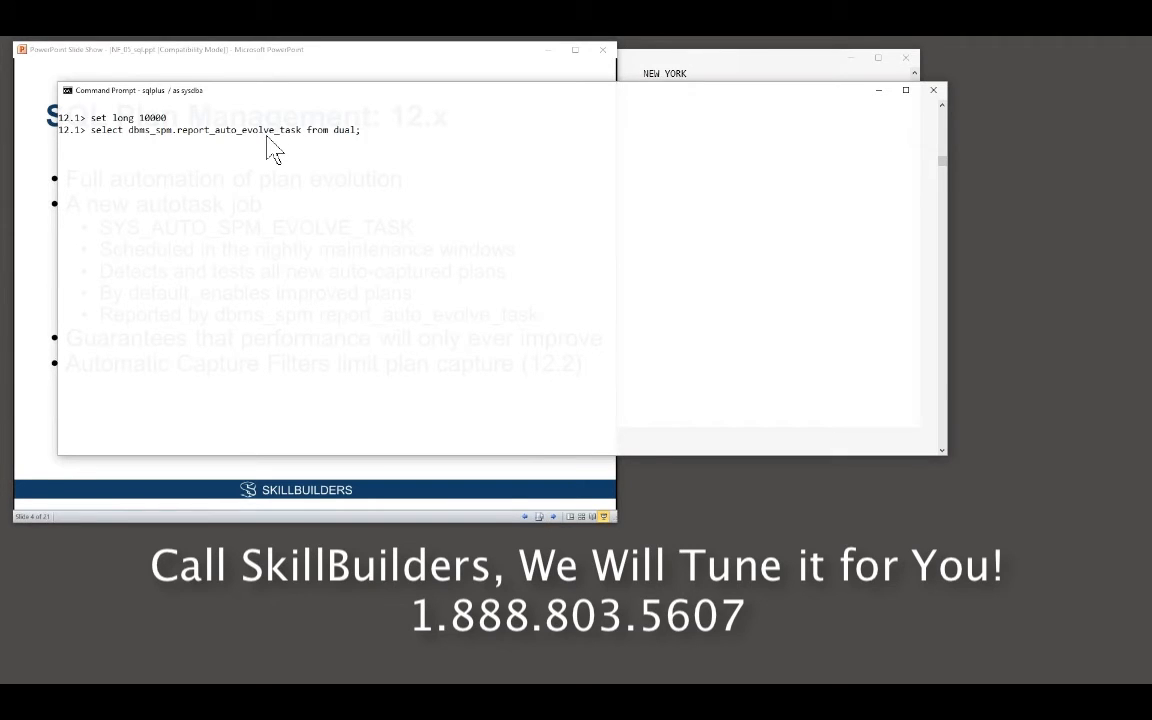
key("Return")
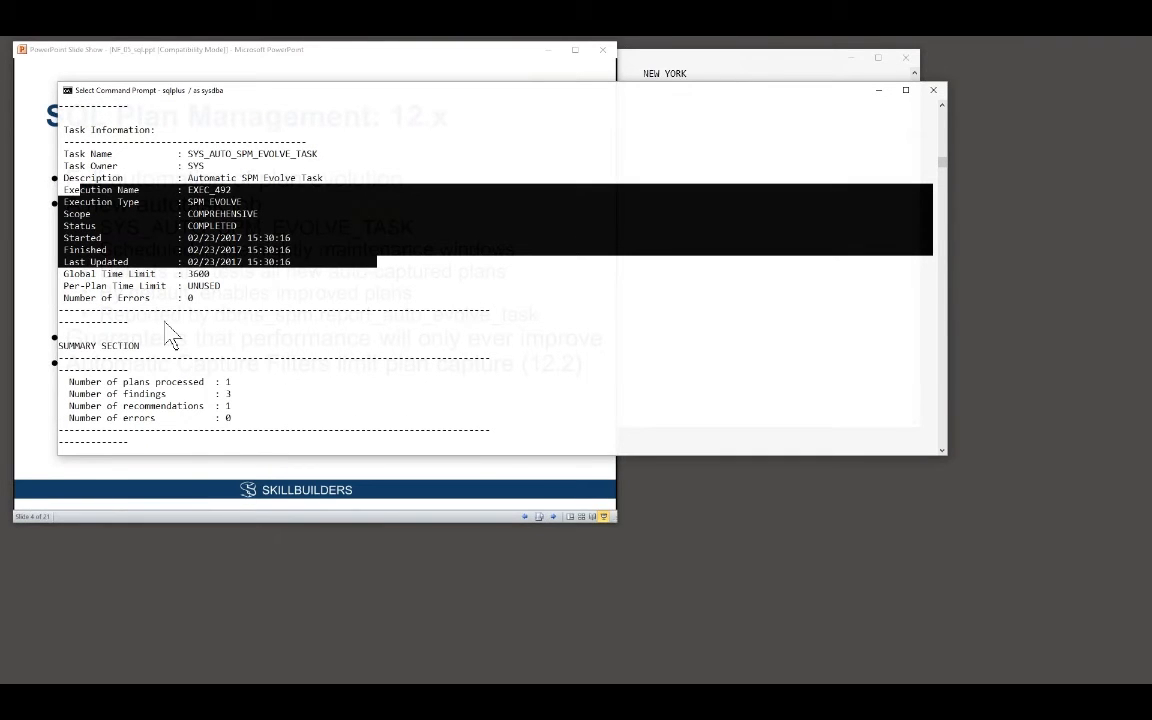
Step: Scroll the evolve report down to its findings summary, details, and baseline versus test plan sections
scroll("down", 3)
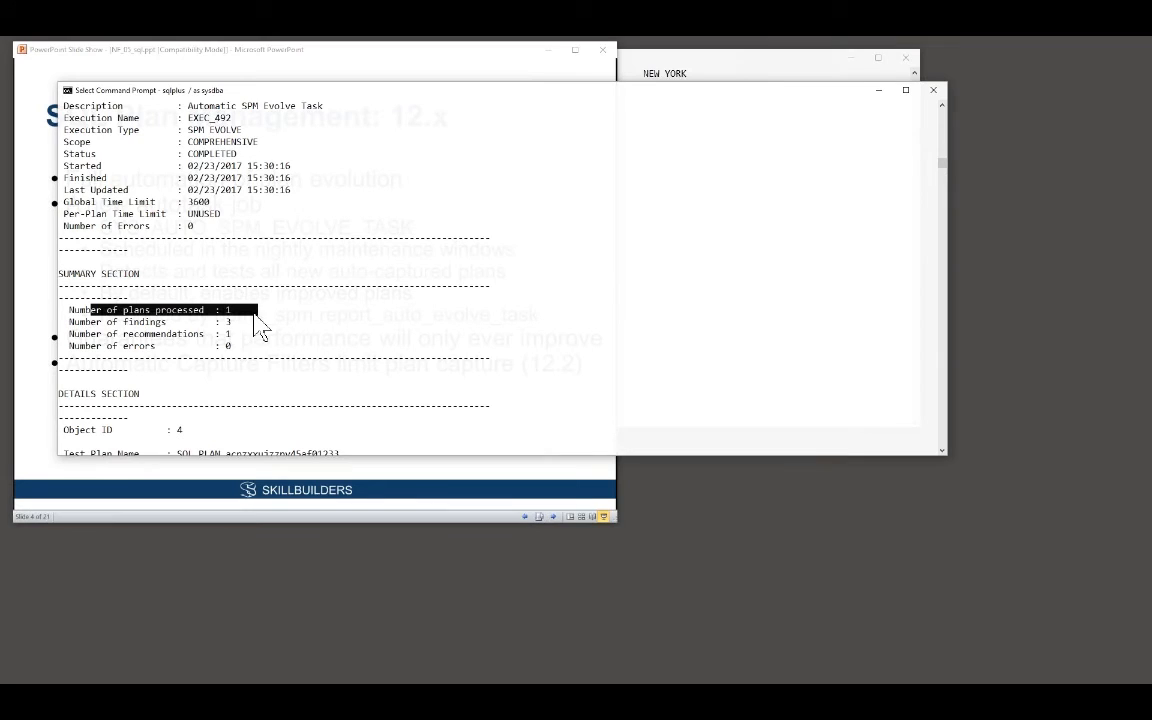
mouse_move(244, 328)
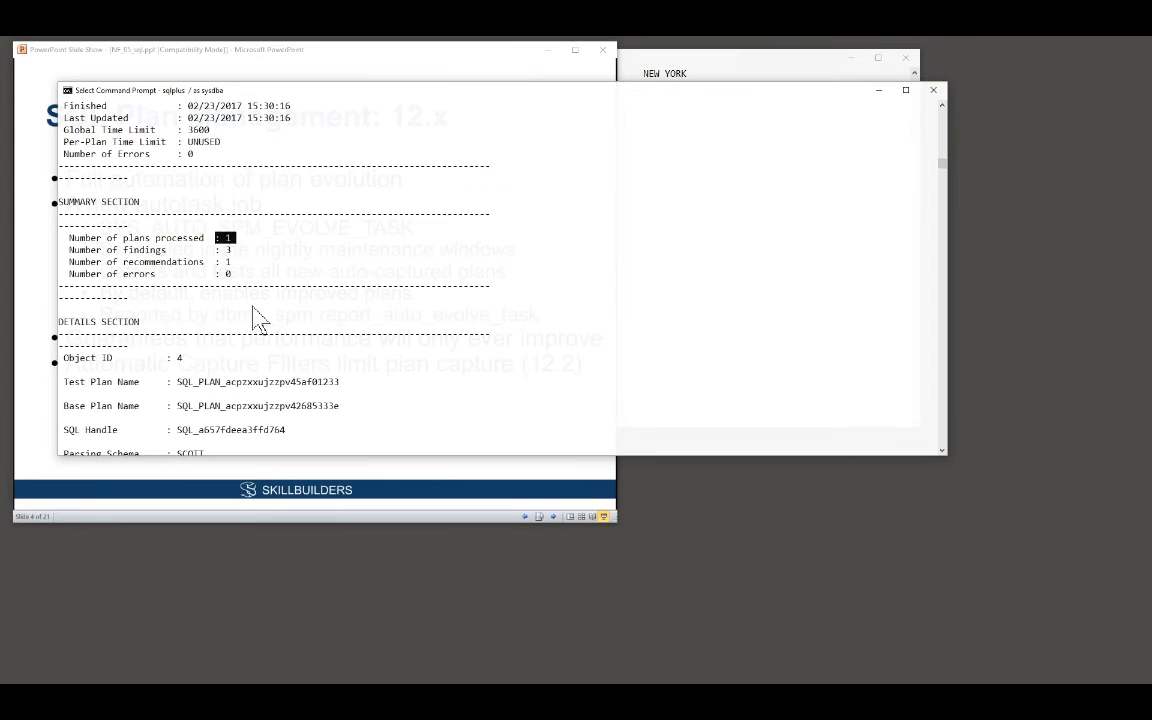
scroll("down", 3)
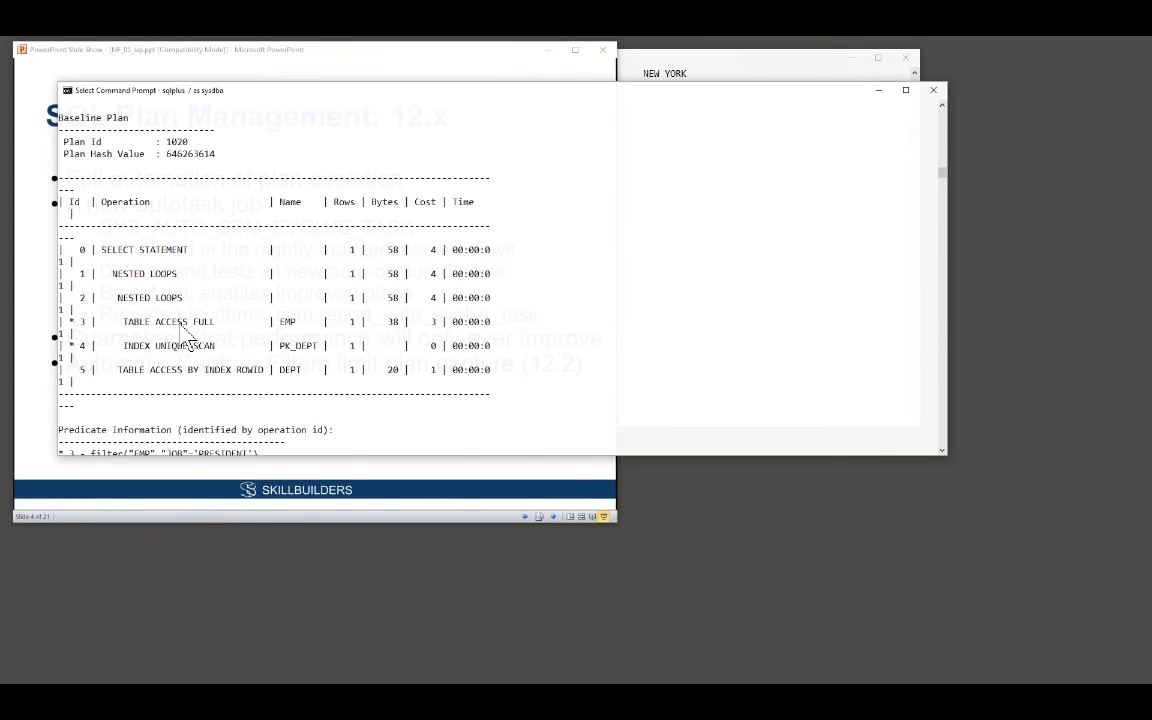
scroll("down", 3)
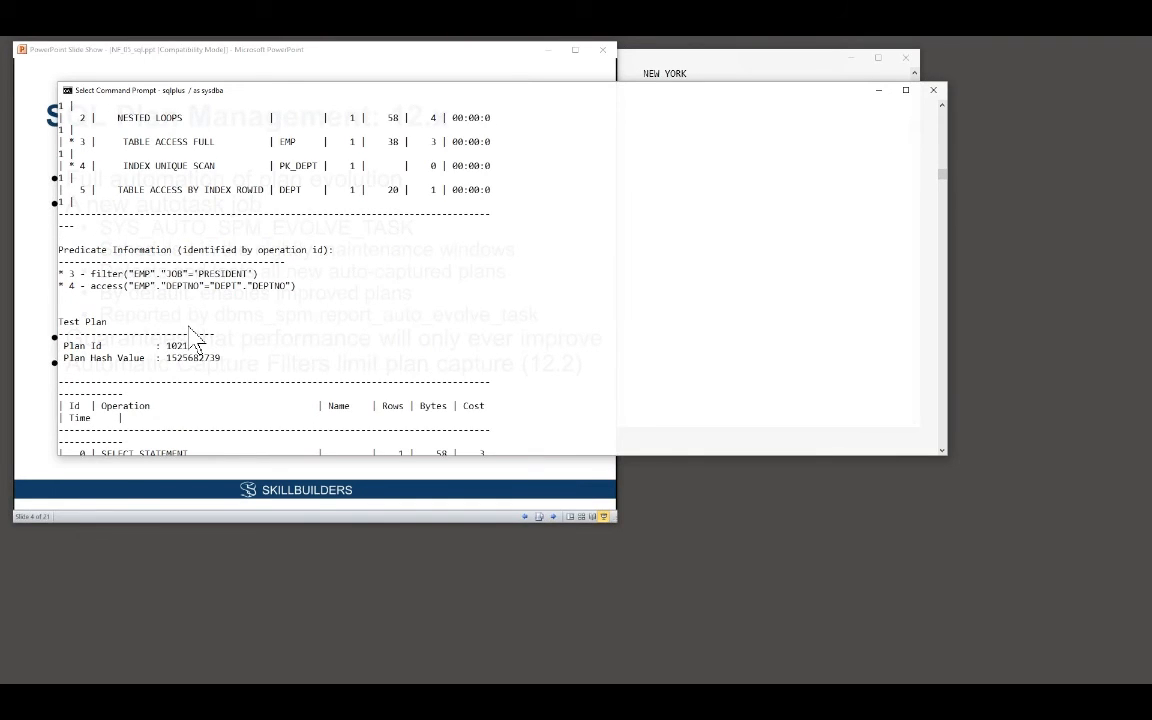